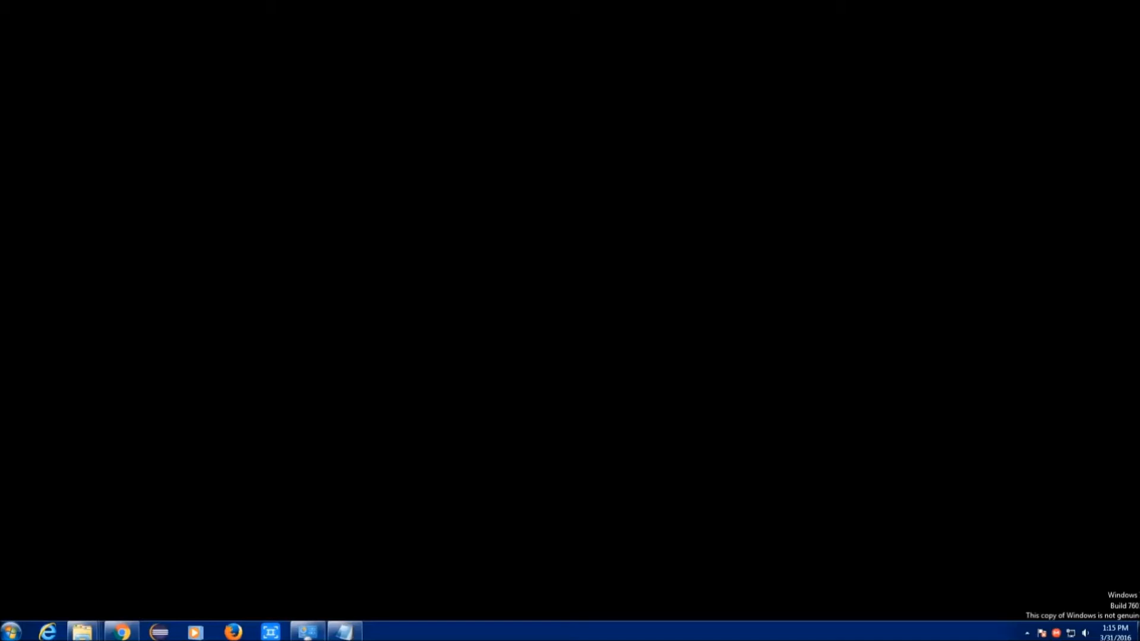
Search Google for 'vmware workstation 12 download windows 7 64 bit' and open the Workstation Player download result.
click(122, 632)
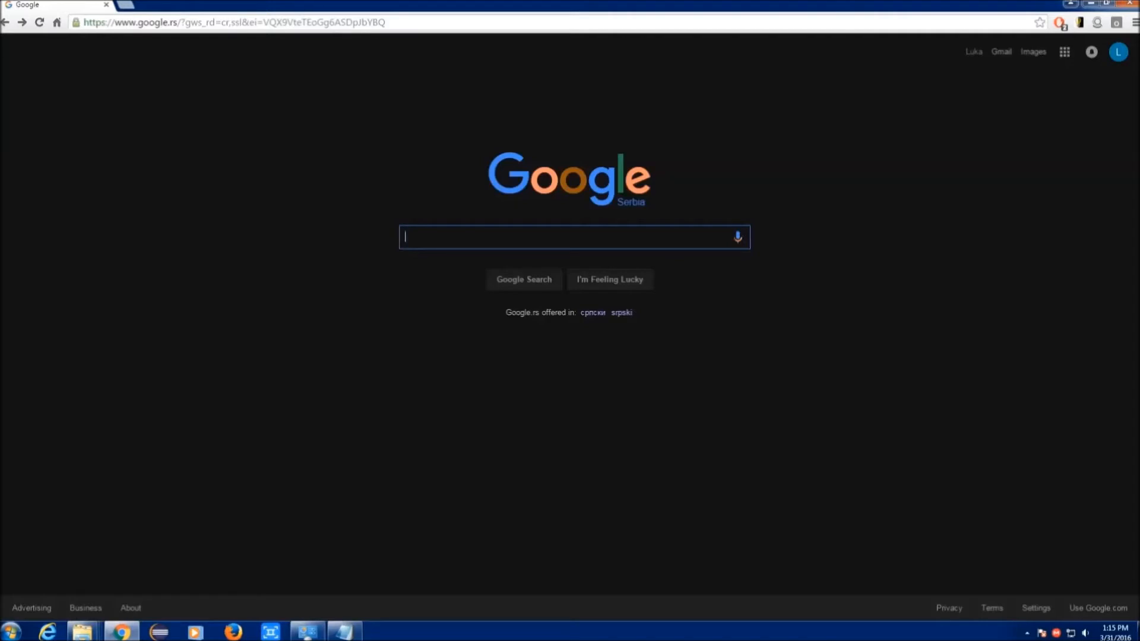
text(w)
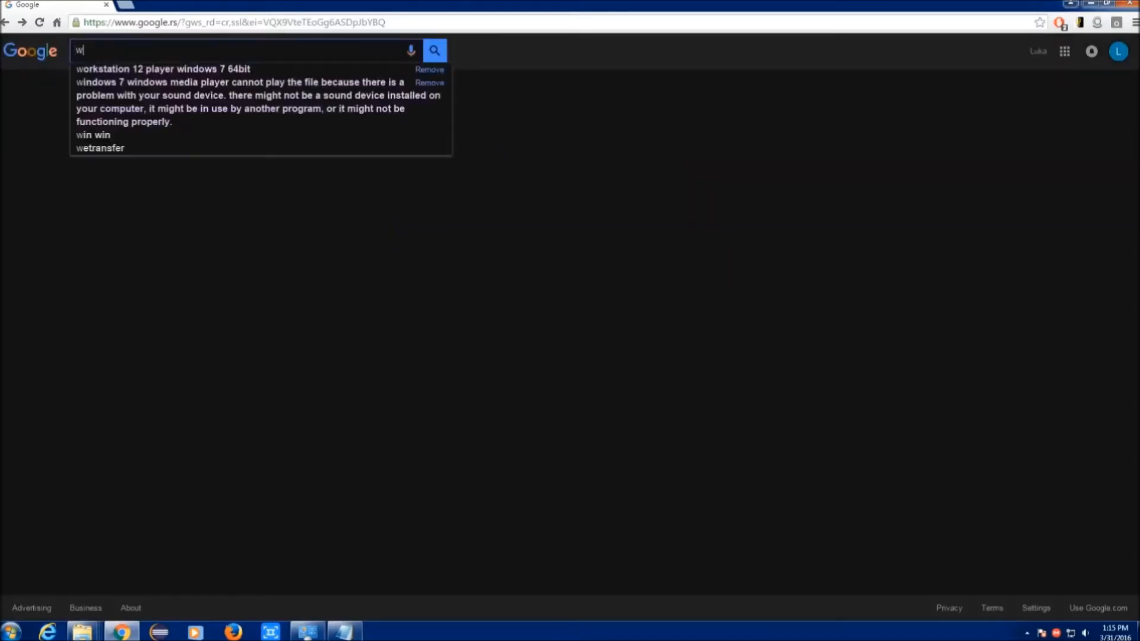
text(mware work)
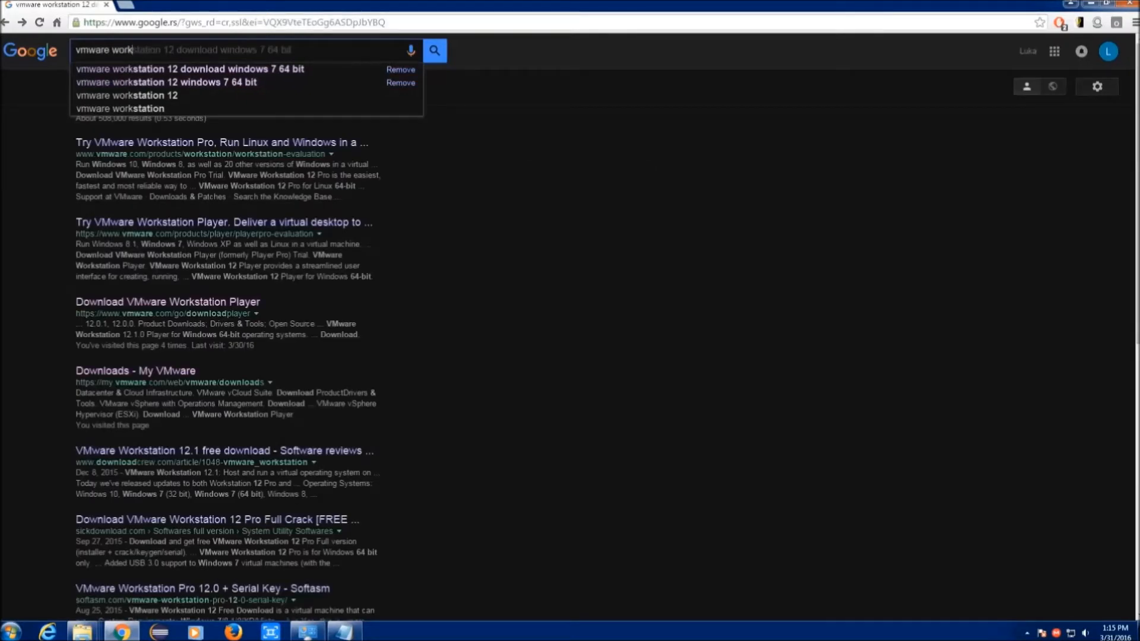
click(195, 69)
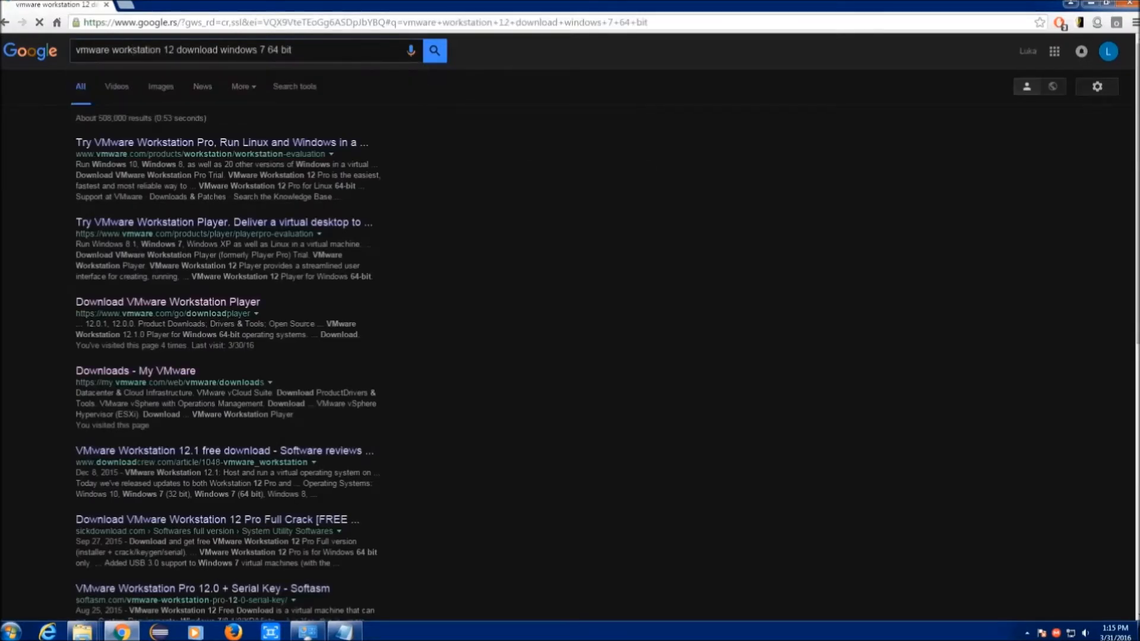
click(168, 301)
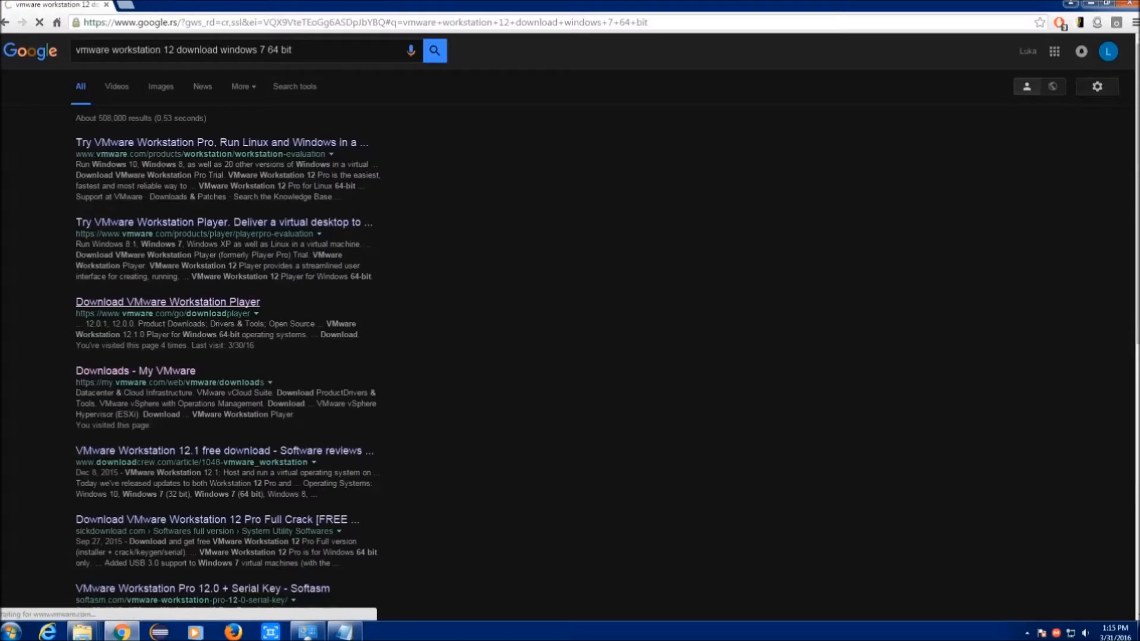
click(166, 301)
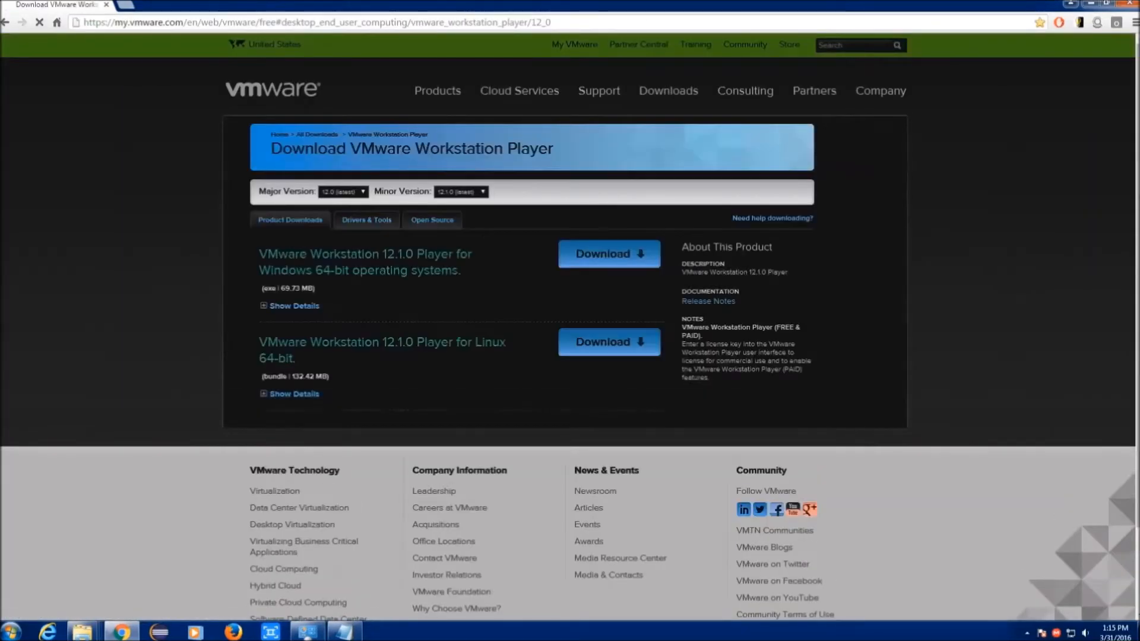
Start the Workstation 12.1.0 Player for Windows 64-bit download and show the file in its folder.
click(39, 23)
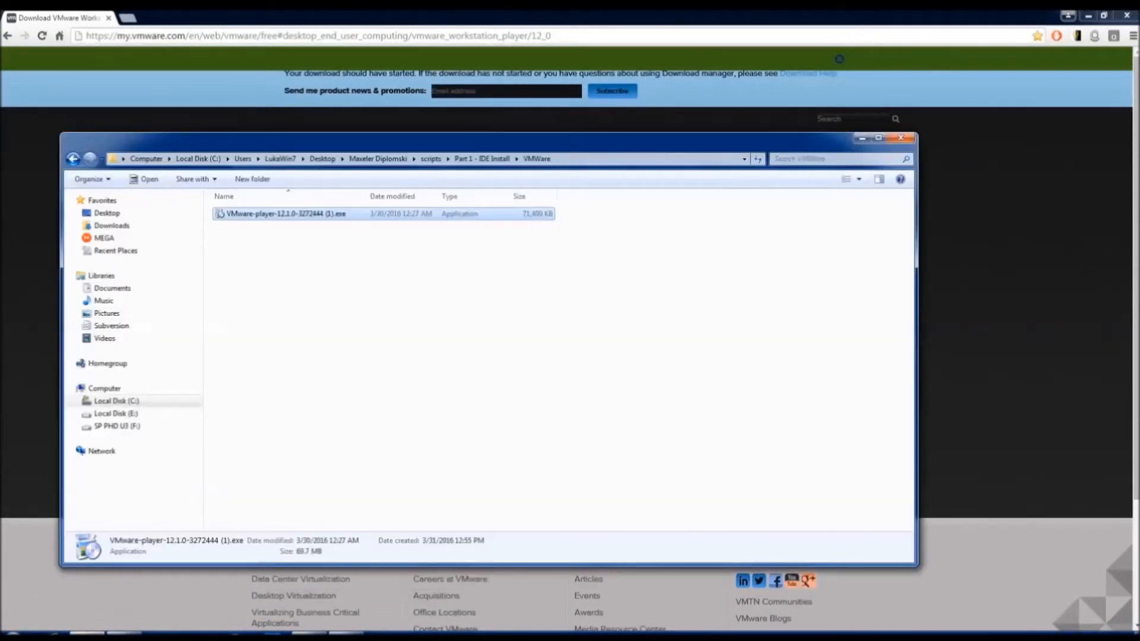
Run the Player installer, accepting the licence and unticking usage statistics and the Start Menu shortcut.
double_click(287, 214)
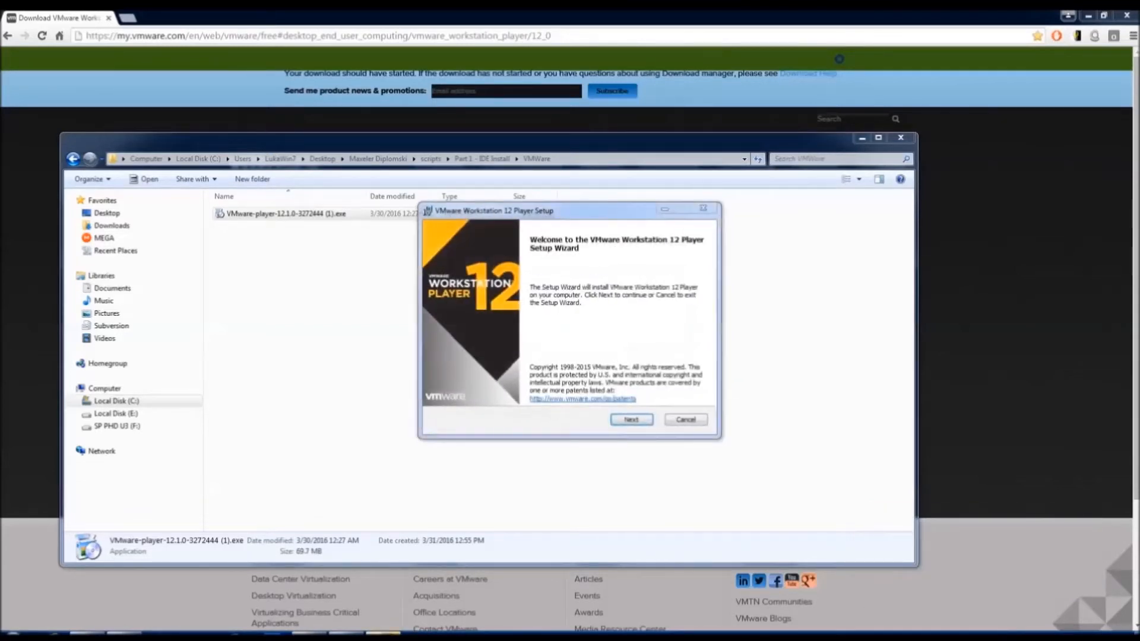
click(631, 420)
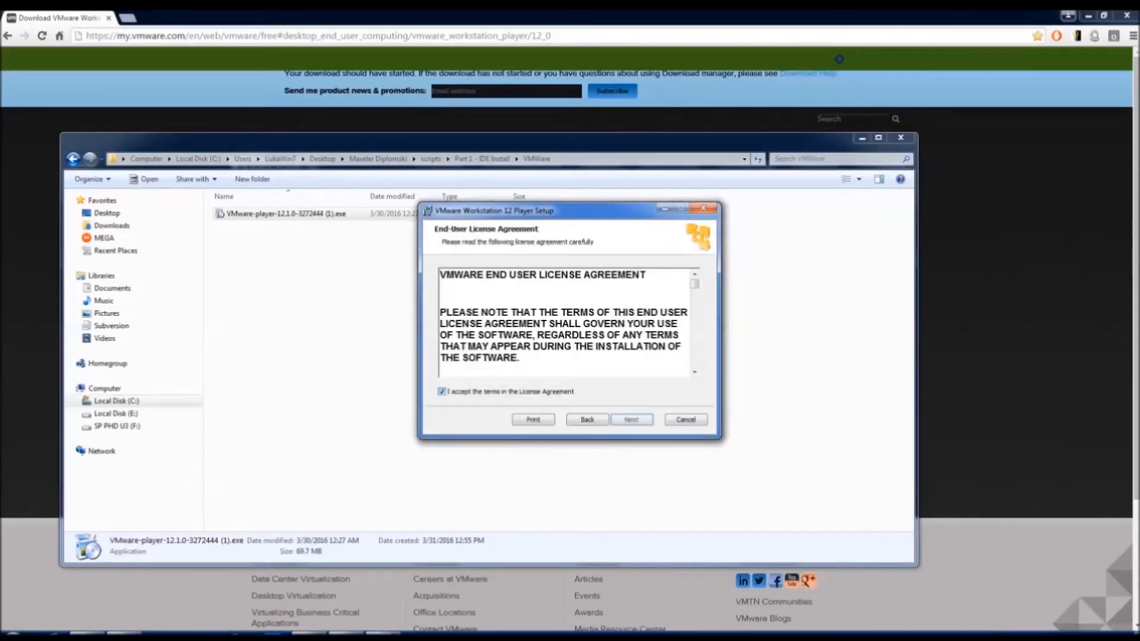
click(632, 420)
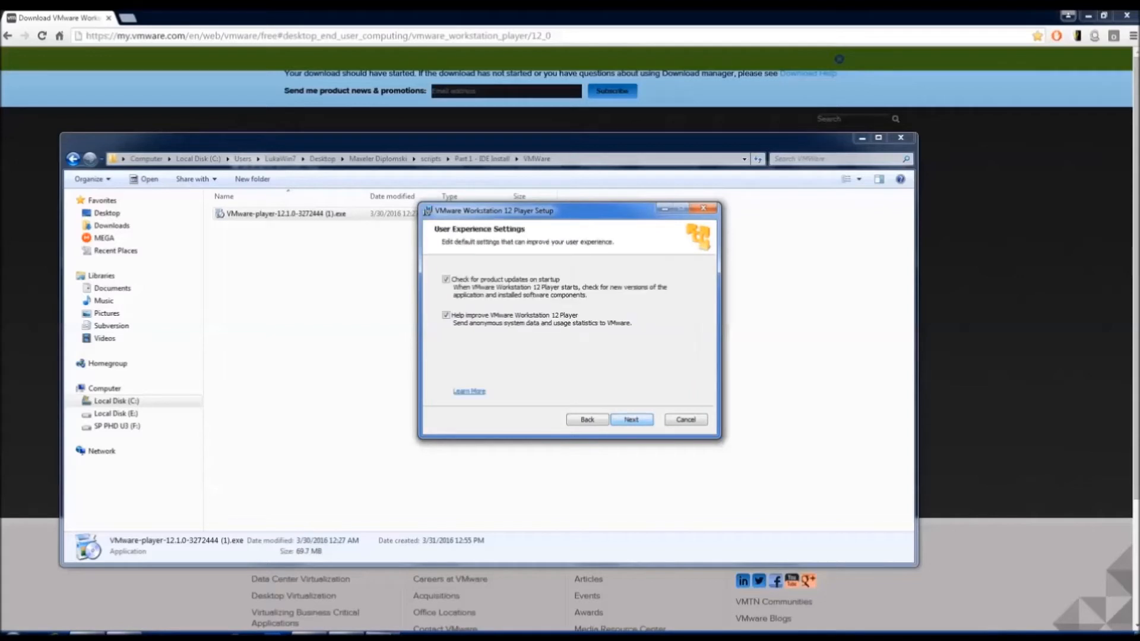
click(445, 314)
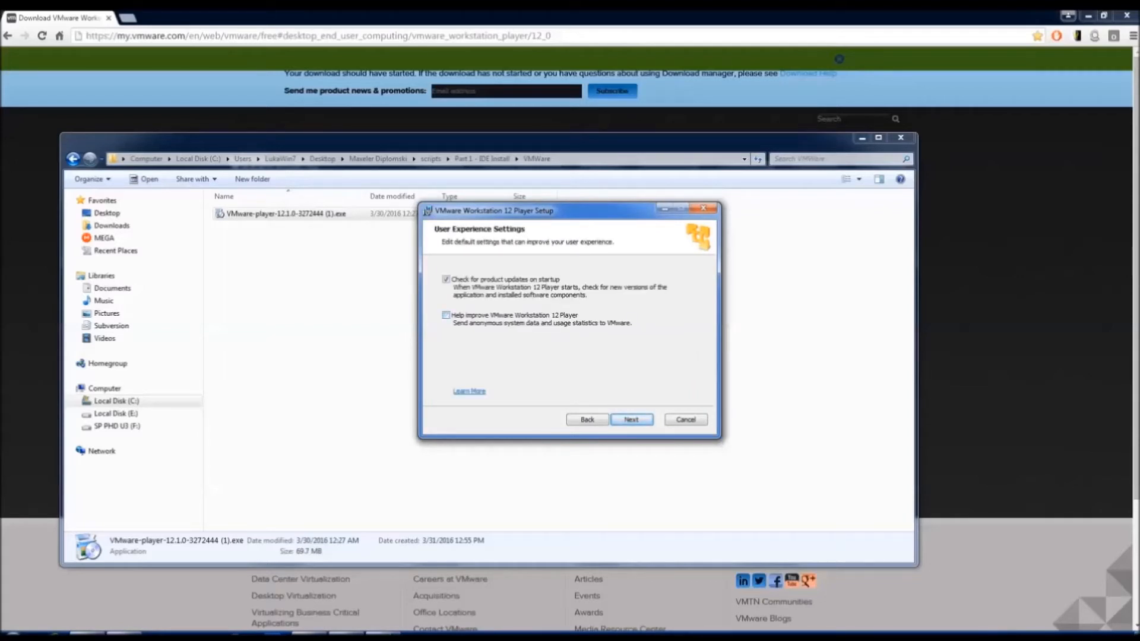
click(632, 419)
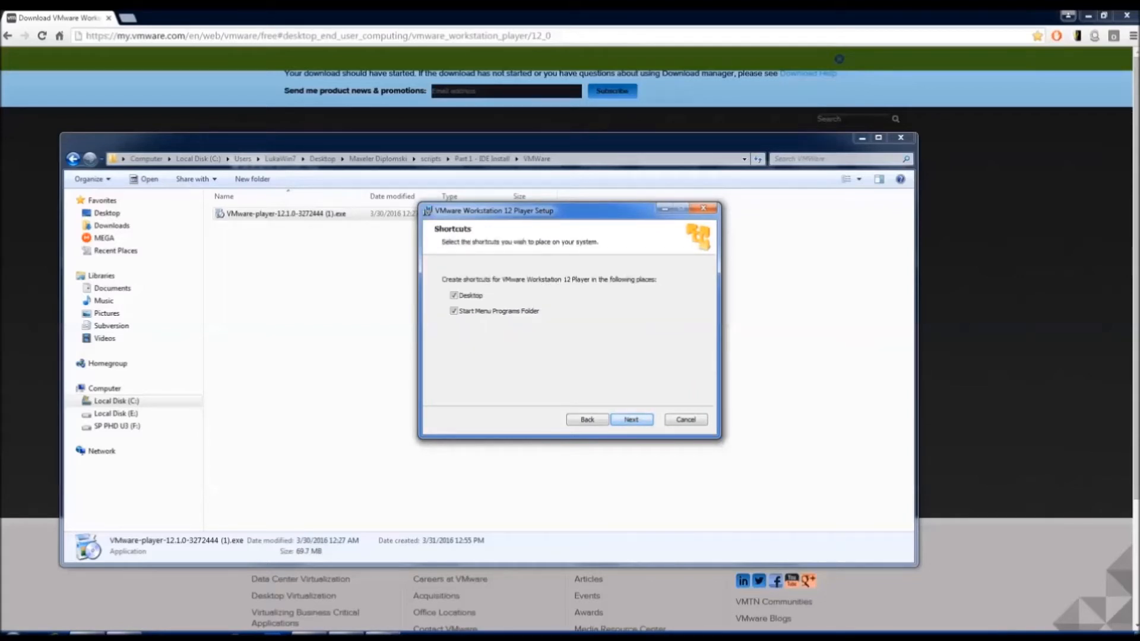
click(453, 311)
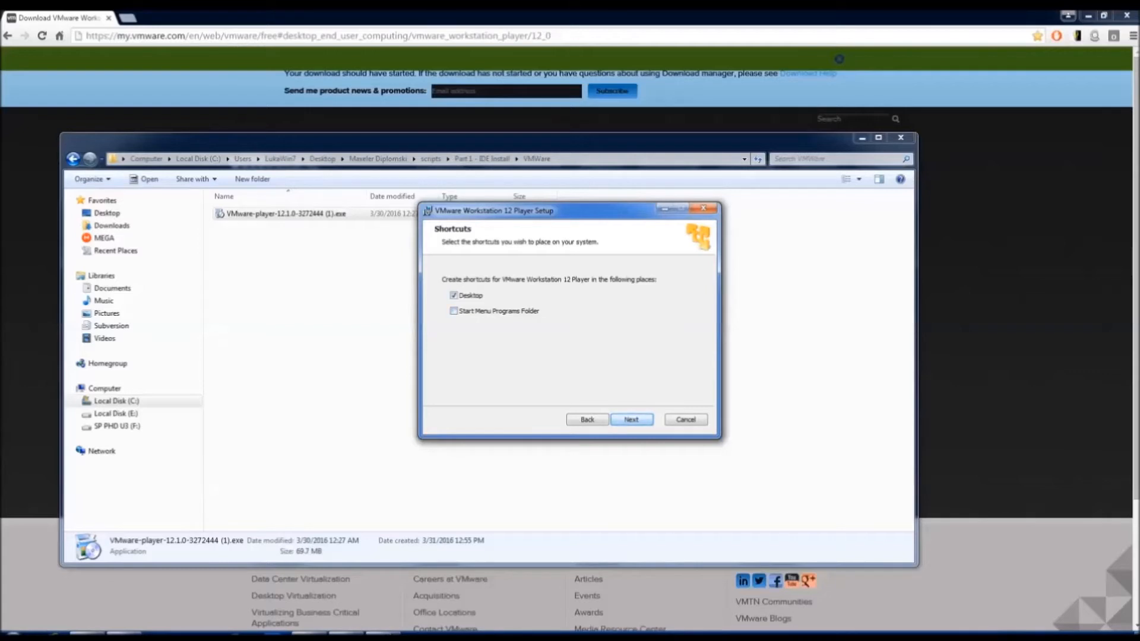
click(631, 420)
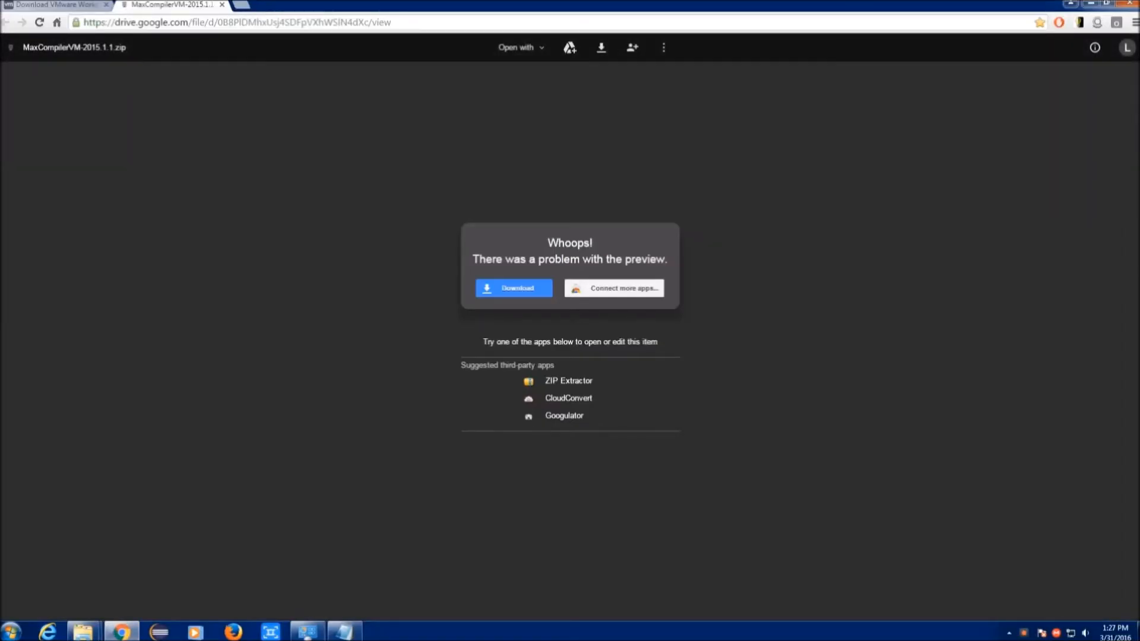
Download MaxCompilerVM-2015.1.1.zip (1.58 GB), choosing 'Download anyway' past the virus-scan warning.
click(514, 288)
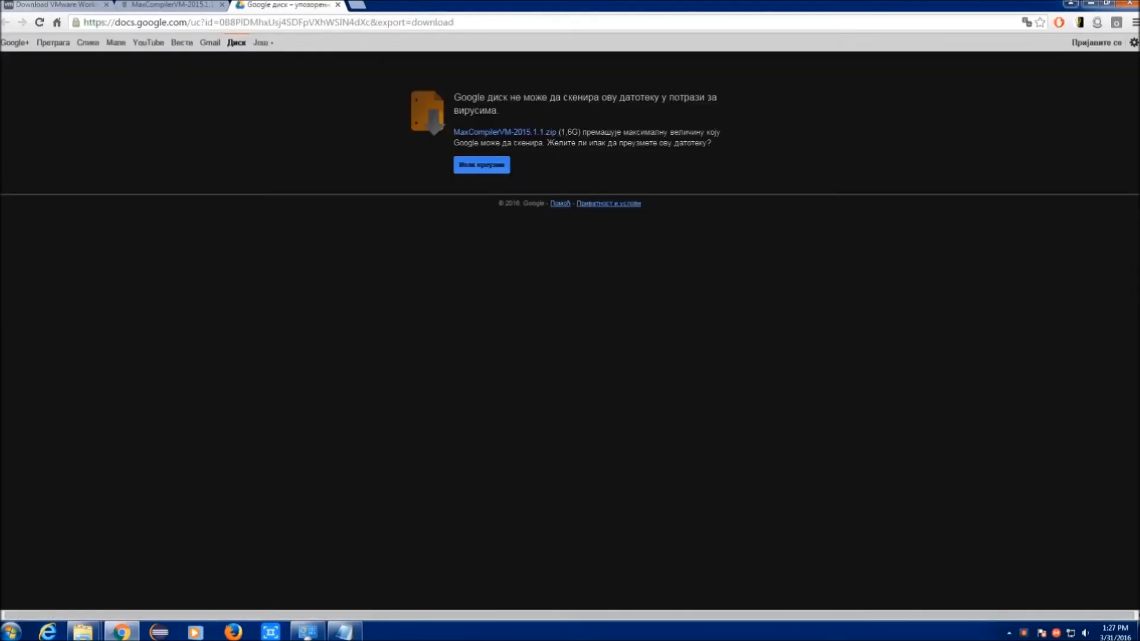
click(481, 165)
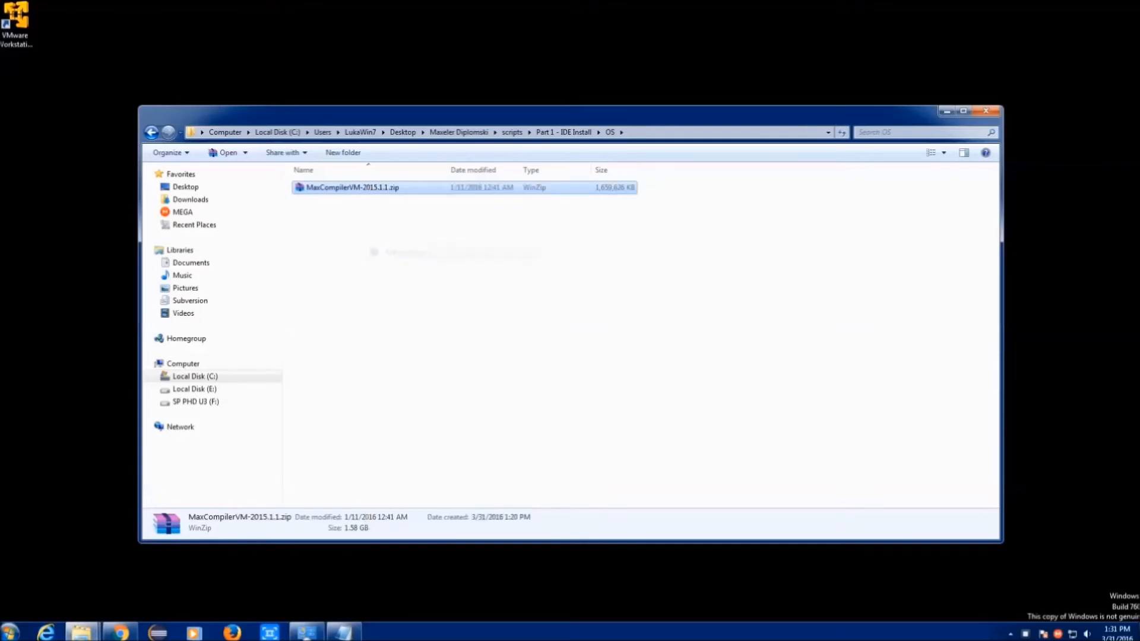
Extract MaxCompilerVM-2015.1.1.zip into MaxCompilerVM-2015.1.1-centos6 and launch VMware Workstation 12 Player.
double_click(352, 187)
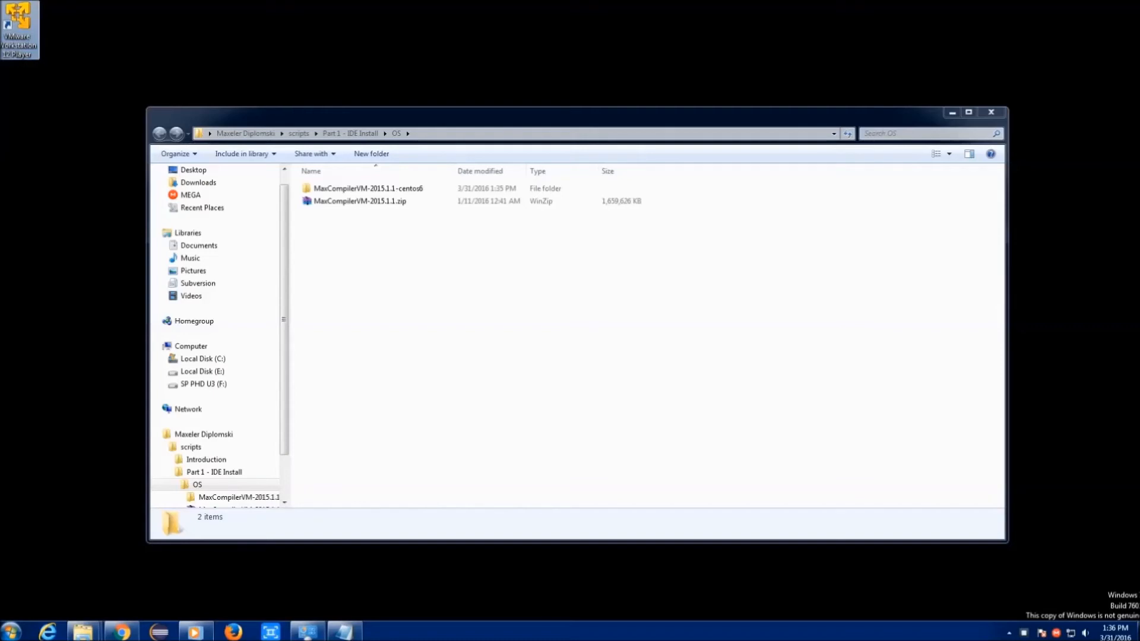
double_click(18, 22)
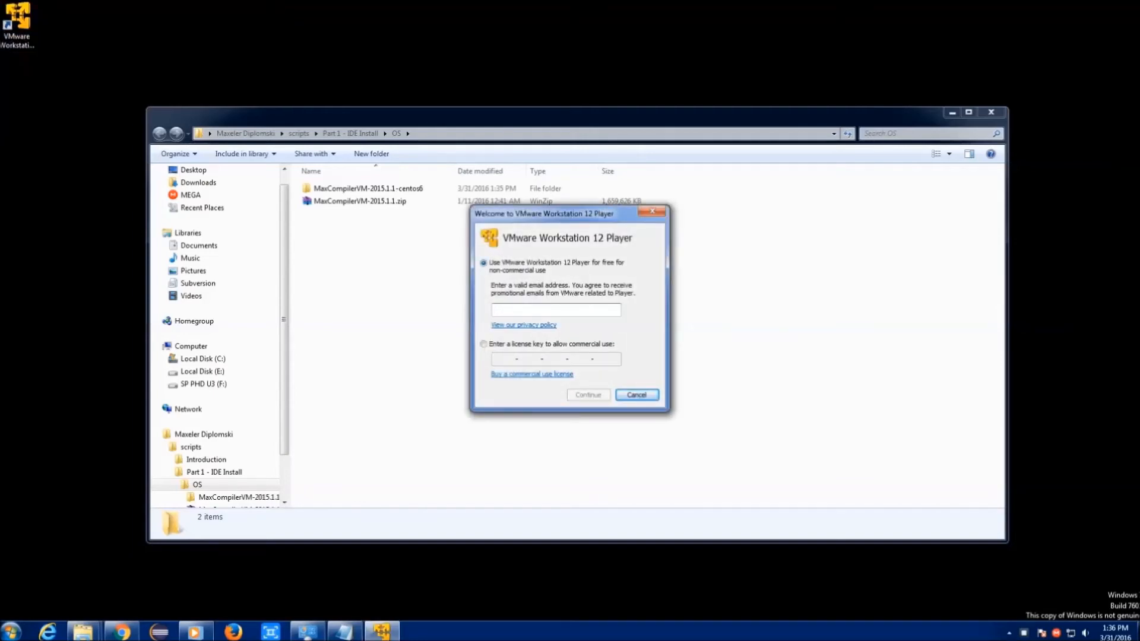
Enter an email address for free non-commercial use, continue, and finish the first-run wizard.
click(555, 309)
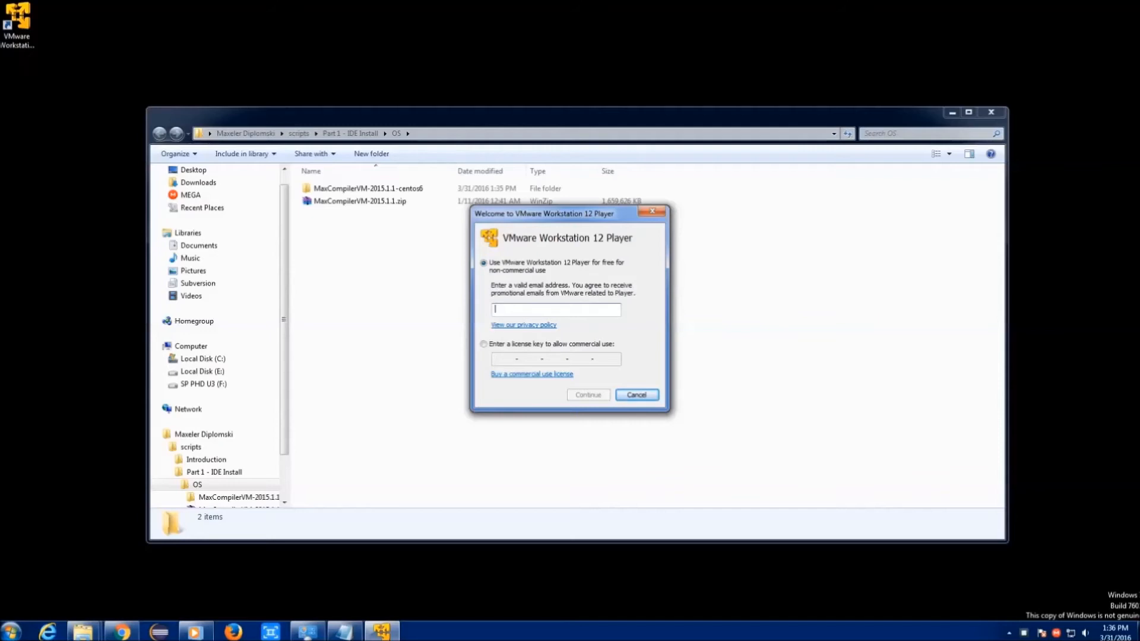
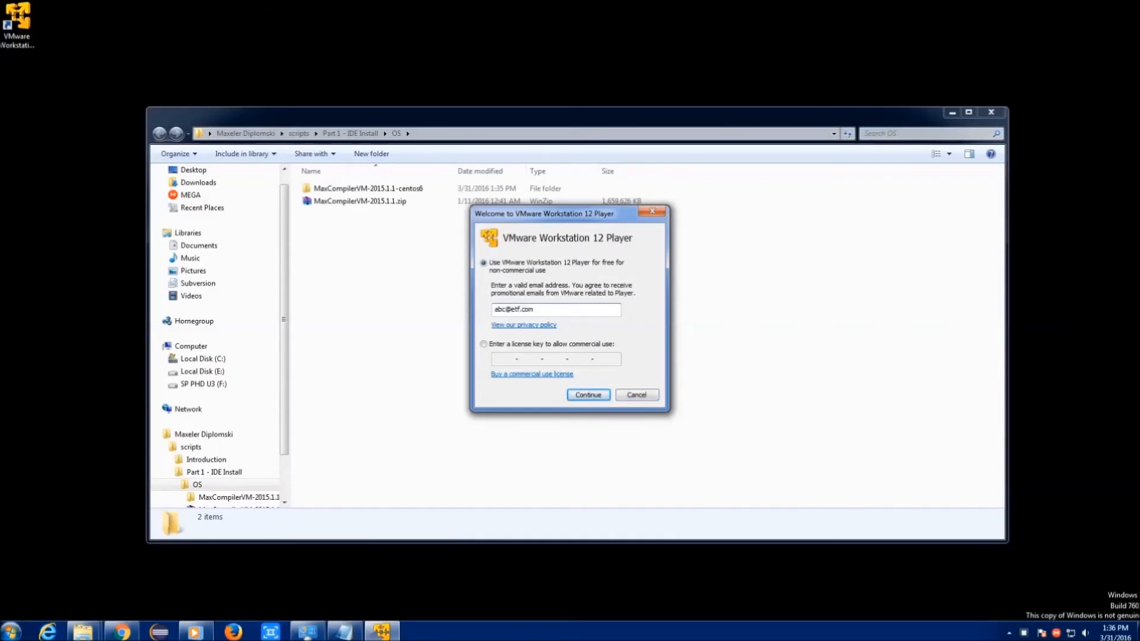
click(588, 394)
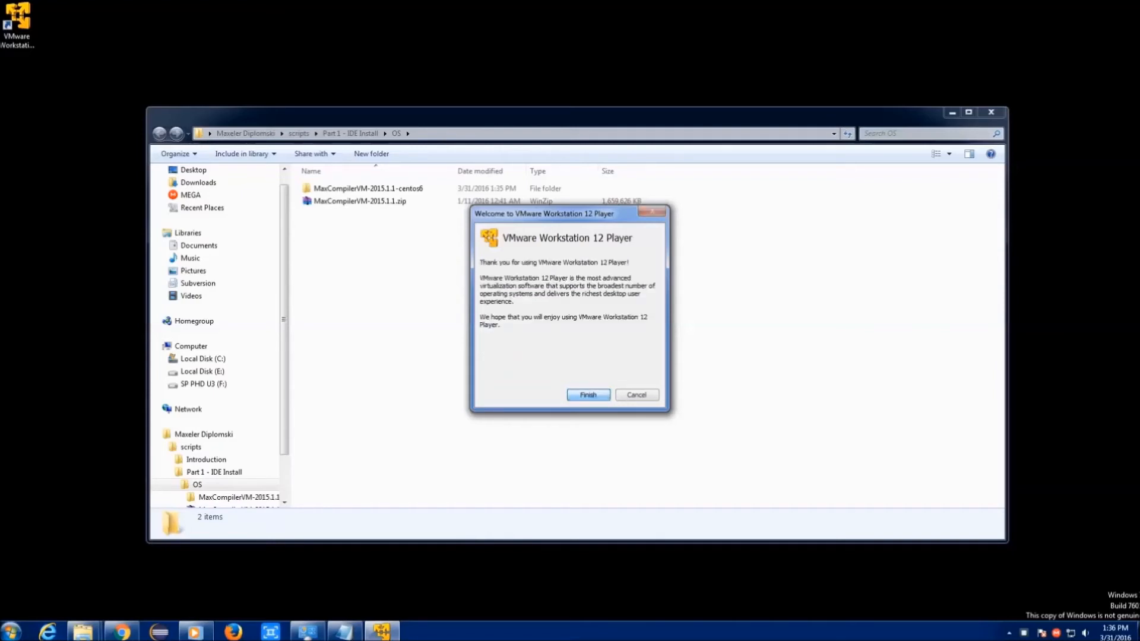
click(587, 394)
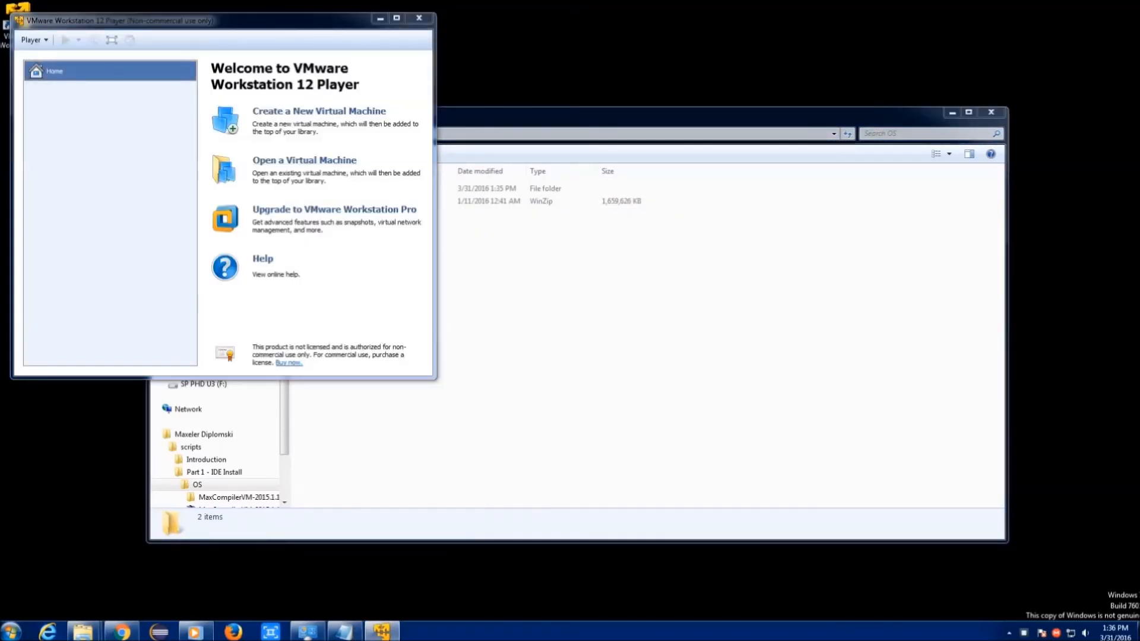
Open Maxeler.vmx from the MaxCompilerVM-2015.1.1-centos6 folder and power on the virtual machine.
click(306, 160)
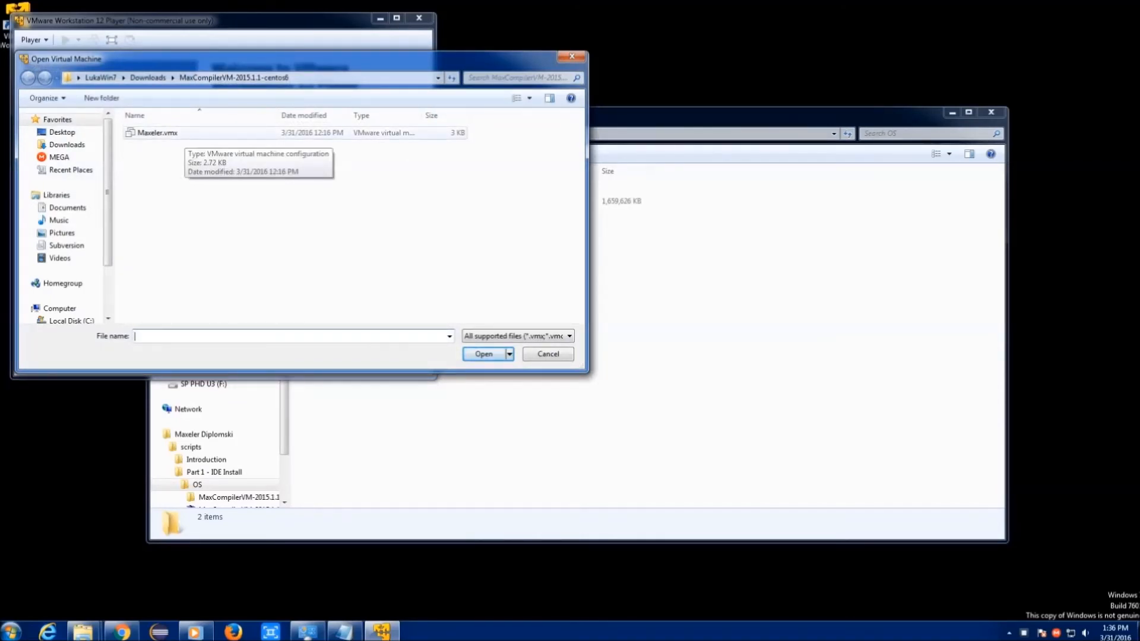
click(548, 354)
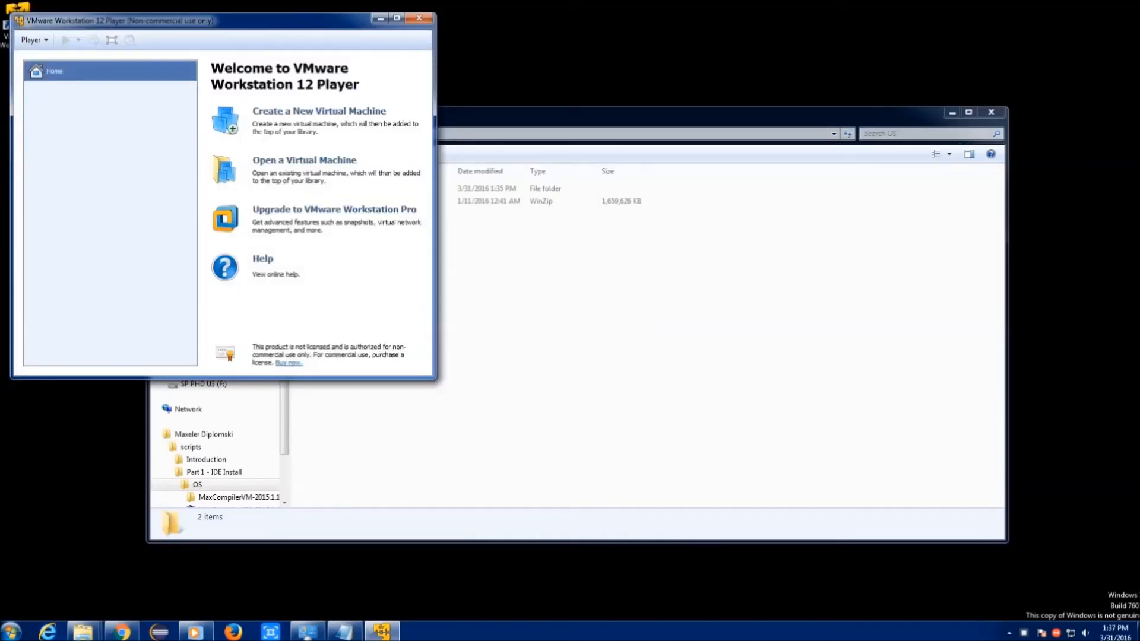
click(89, 91)
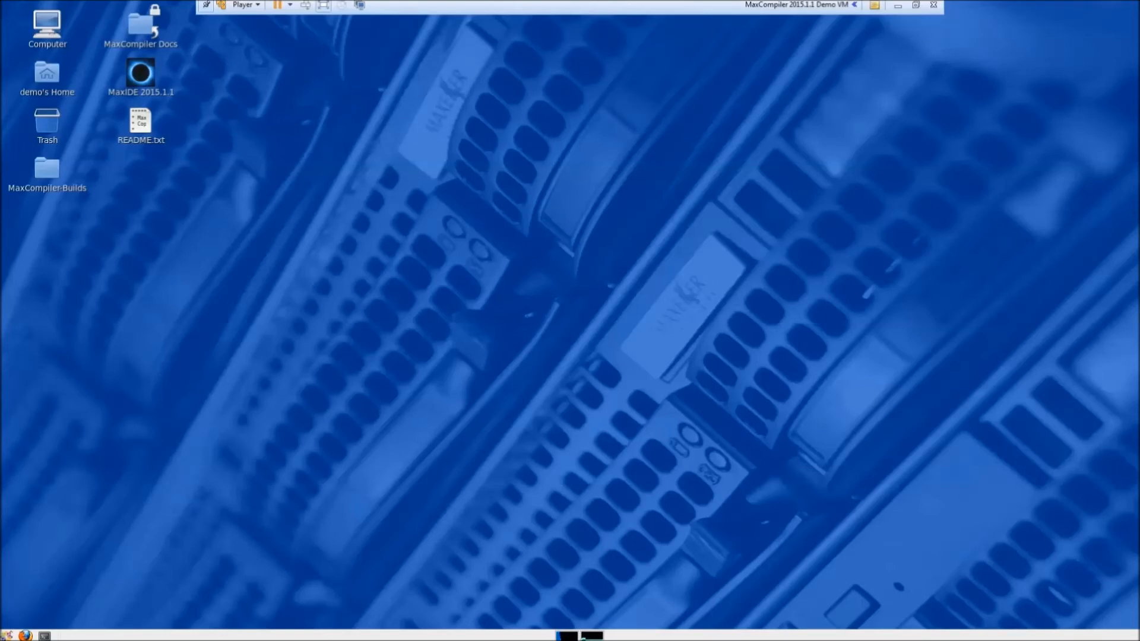
Launch MaxIDE 2015.1.1 from the VM desktop and accept the default workspace folder.
double_click(140, 73)
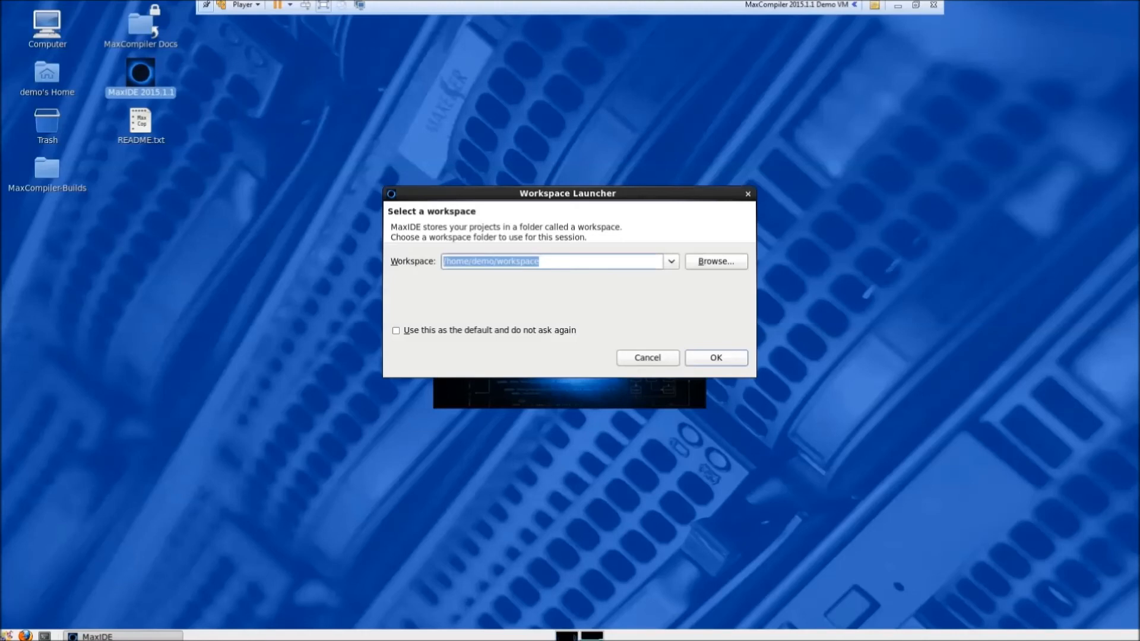
click(716, 358)
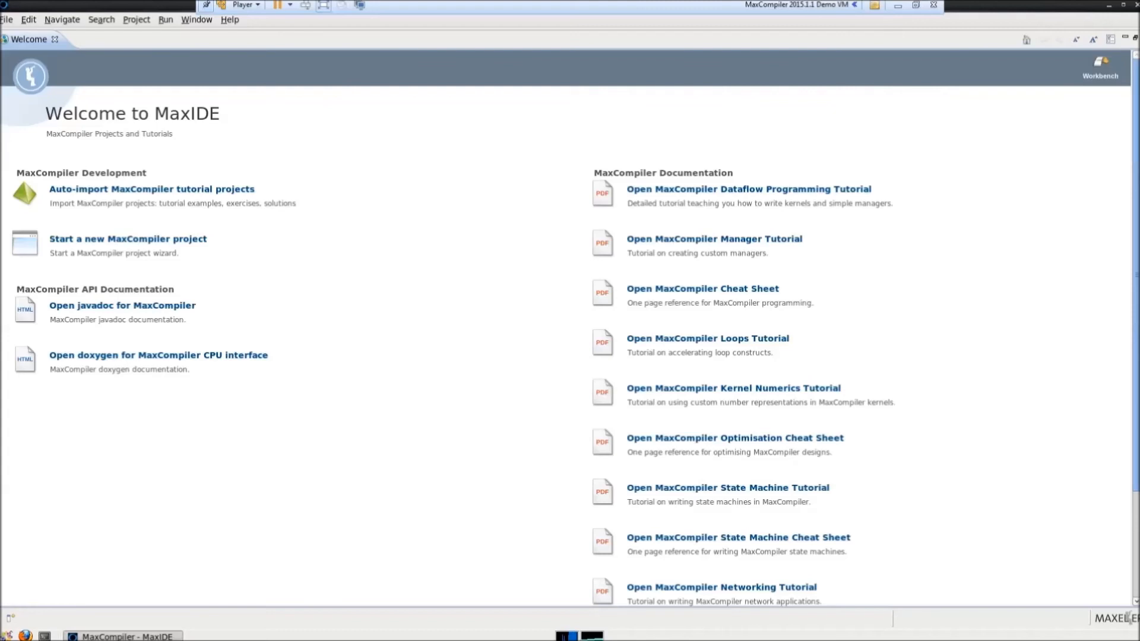
mouse_move(728, 488)
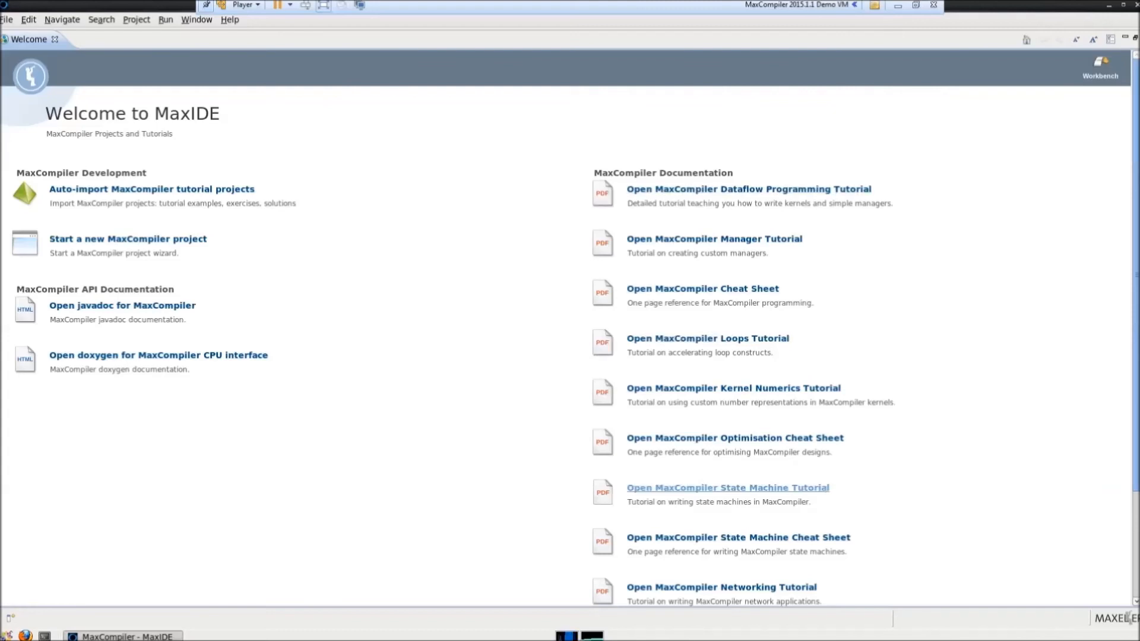